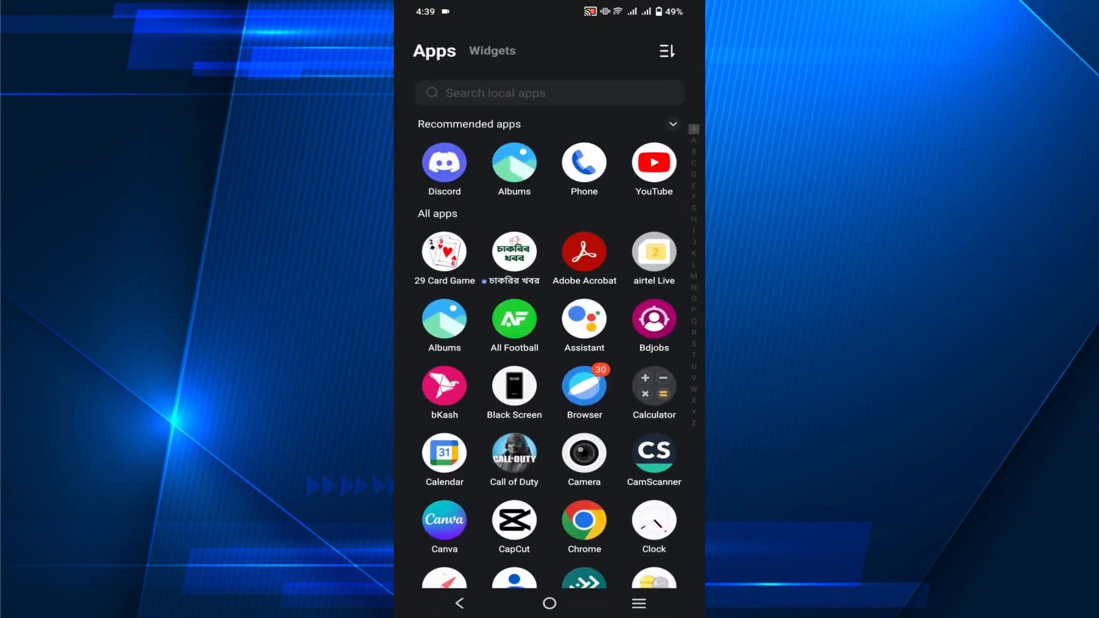
Launch Discord from the app drawer, landing on the own server's general channel
click(444, 162)
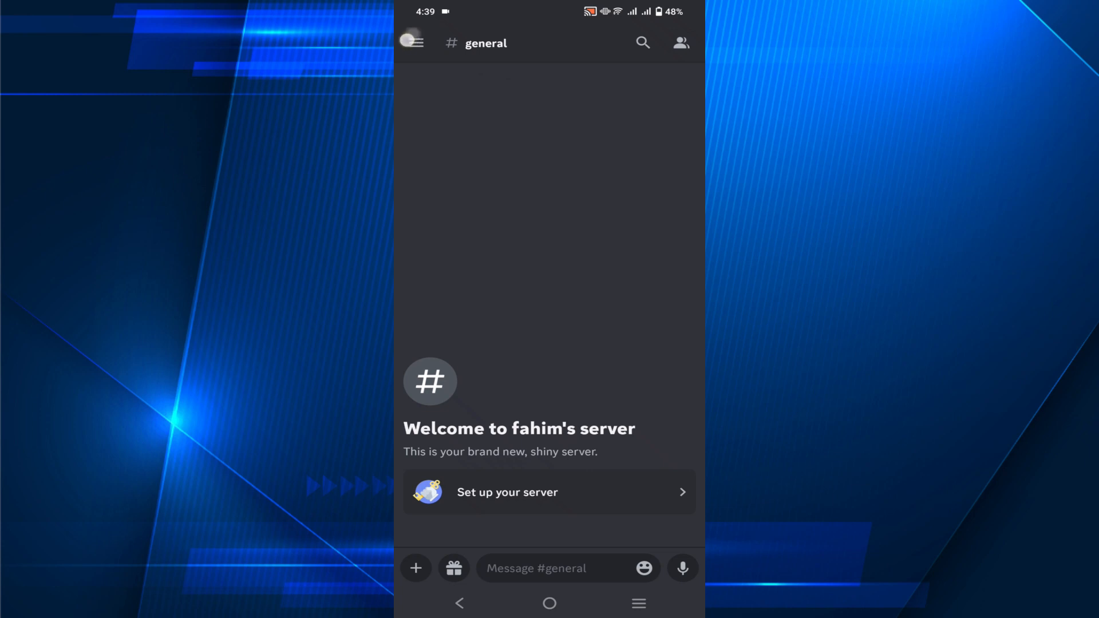
Reach the Account settings via the server panel and profile tab, then try Delete Account
click(413, 43)
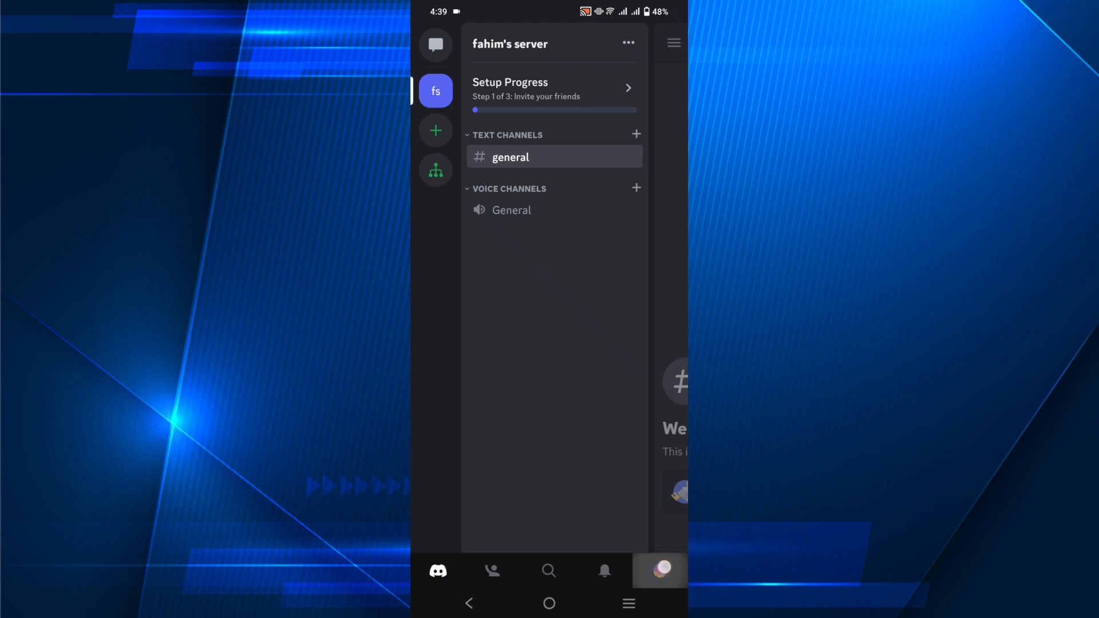
click(659, 570)
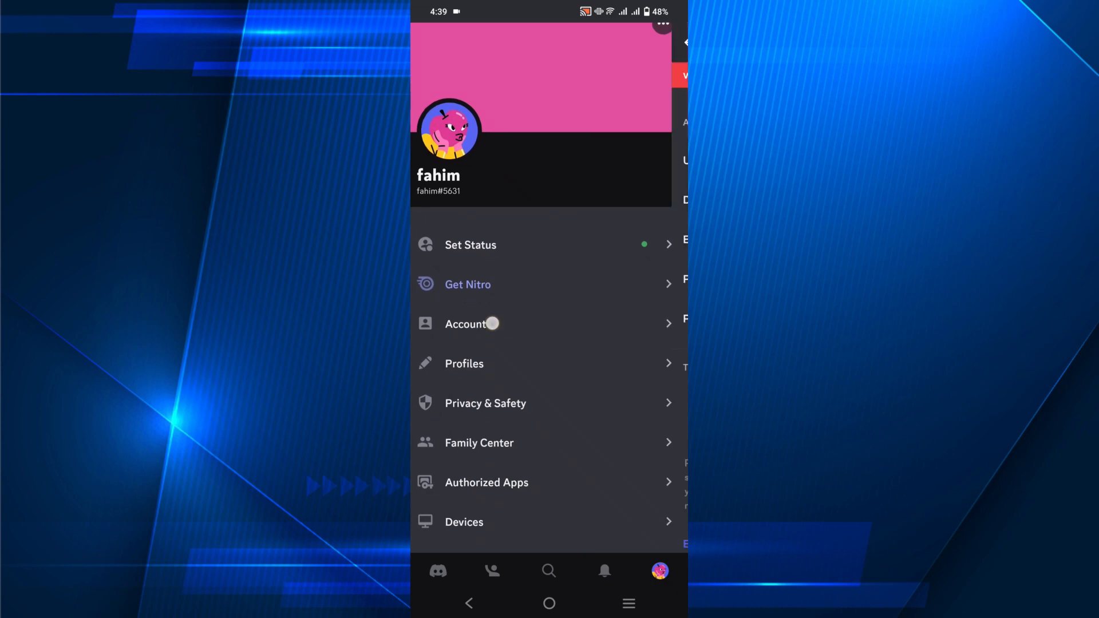
click(464, 324)
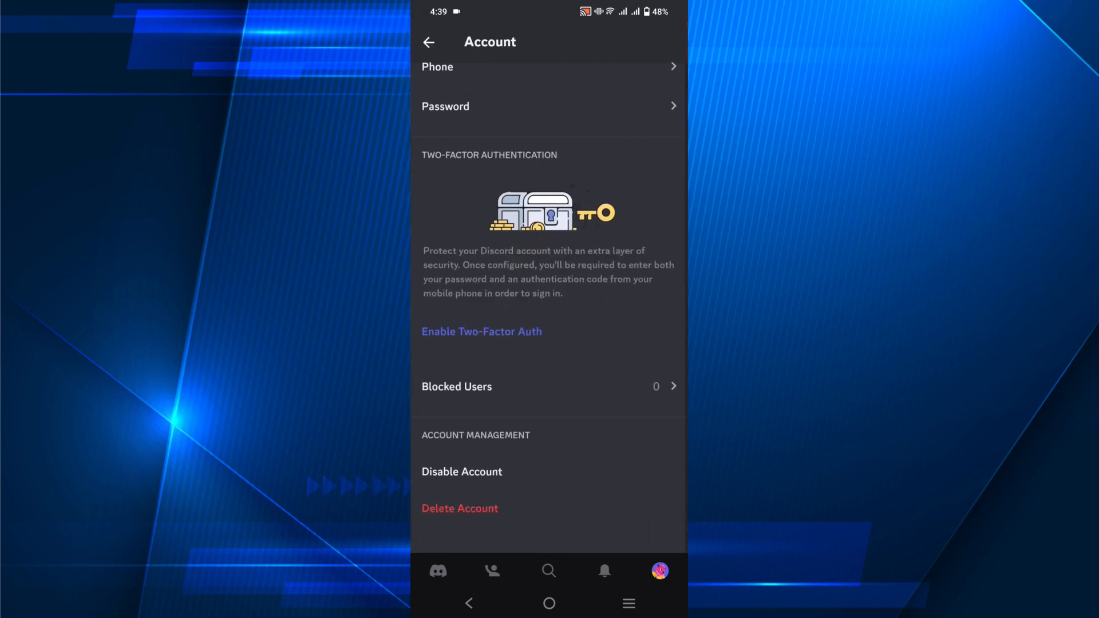
click(460, 509)
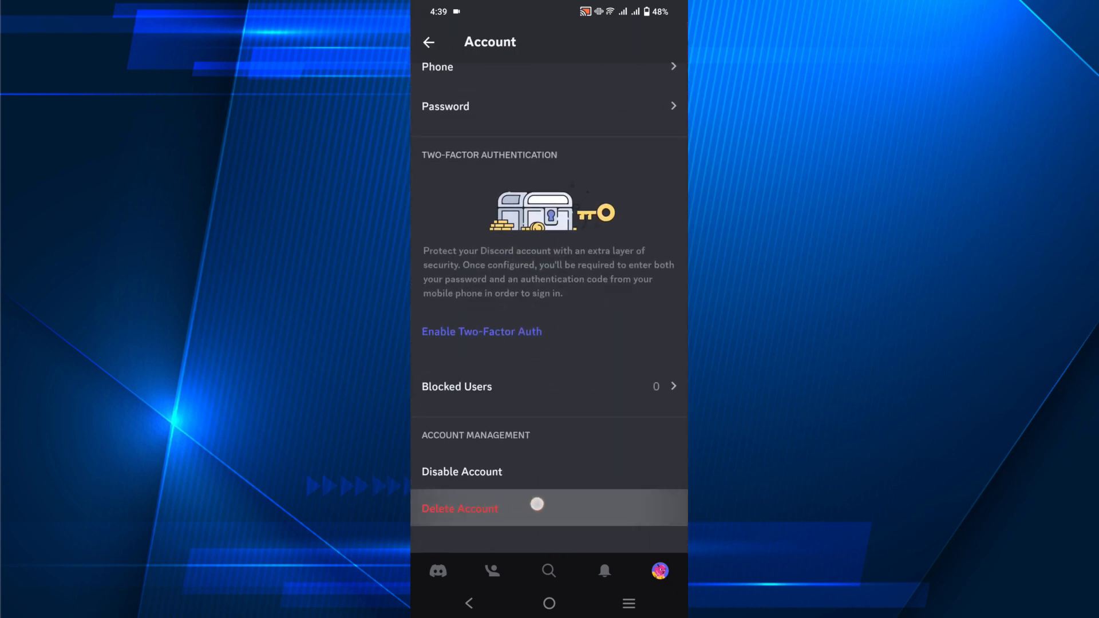
click(460, 508)
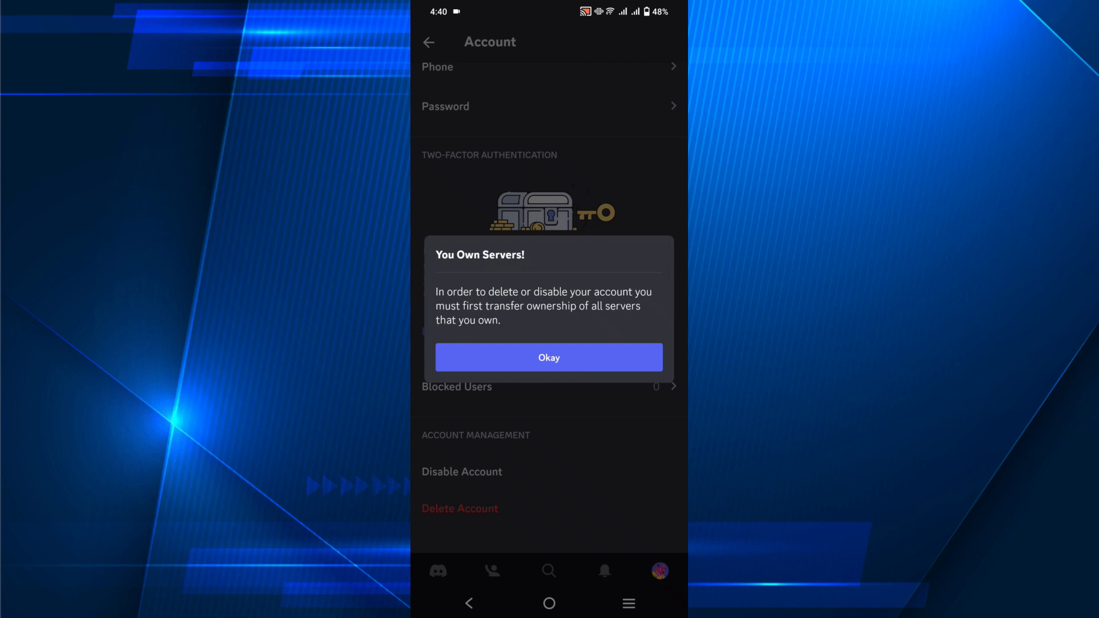
click(548, 357)
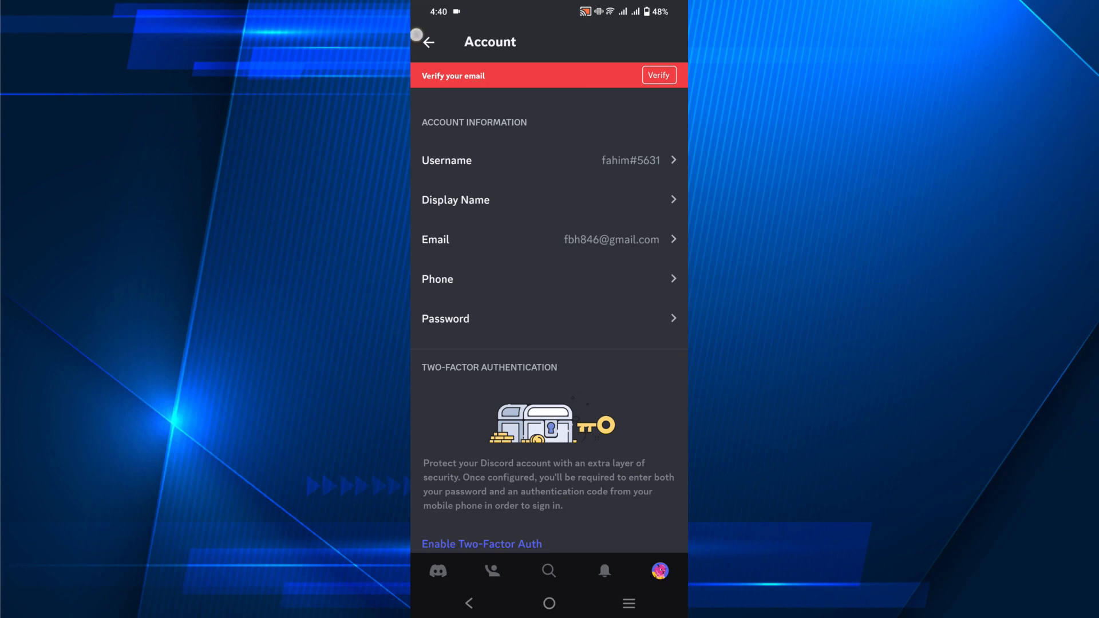
click(426, 41)
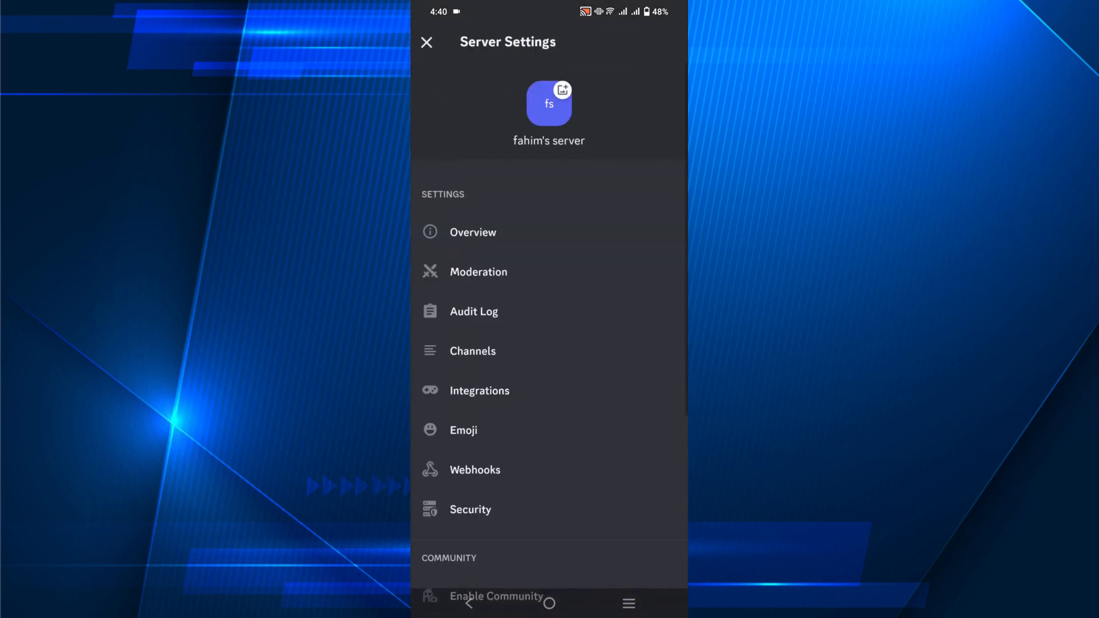
Enter the Overview section of the owned server's Server Settings
click(472, 232)
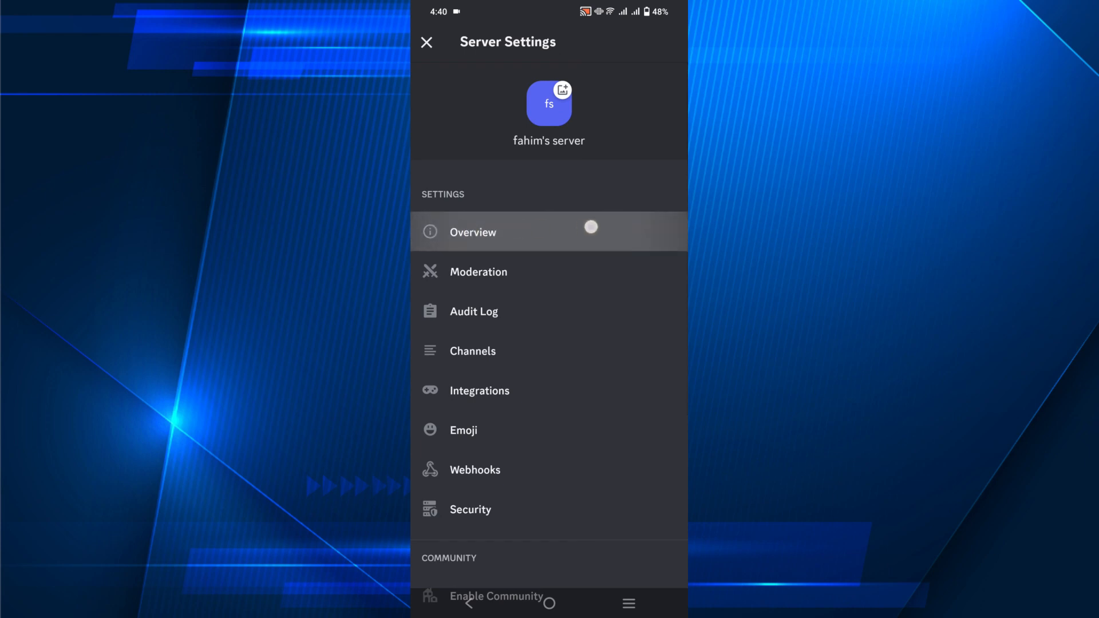
Delete the owned server from Overview and confirm with Yes, leaving only Direct Messages
click(473, 232)
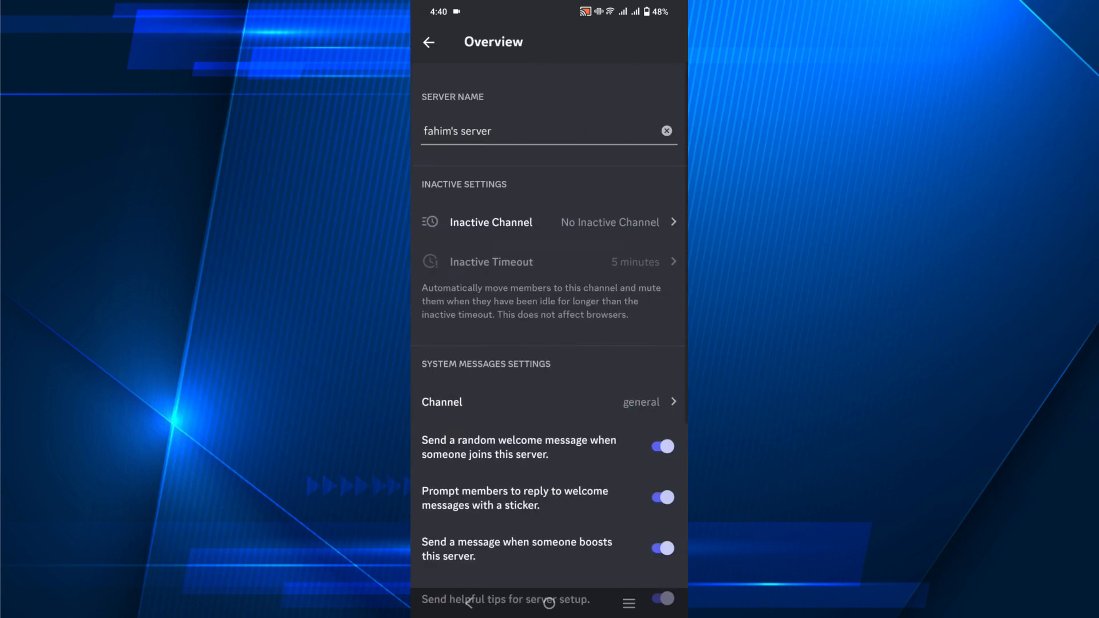
scroll(down, 3)
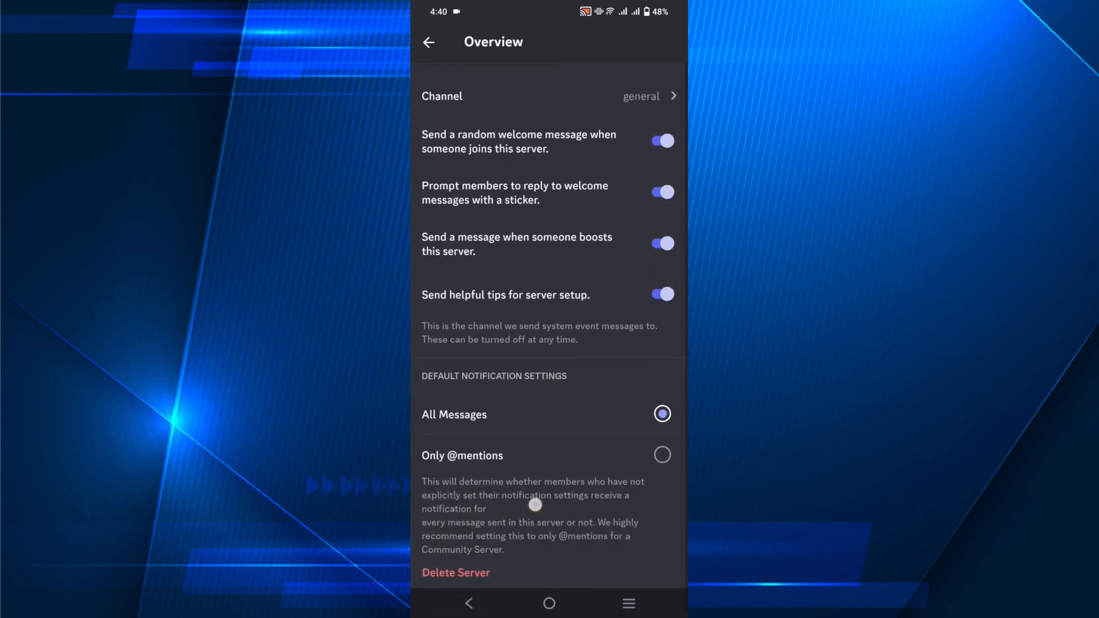
click(454, 572)
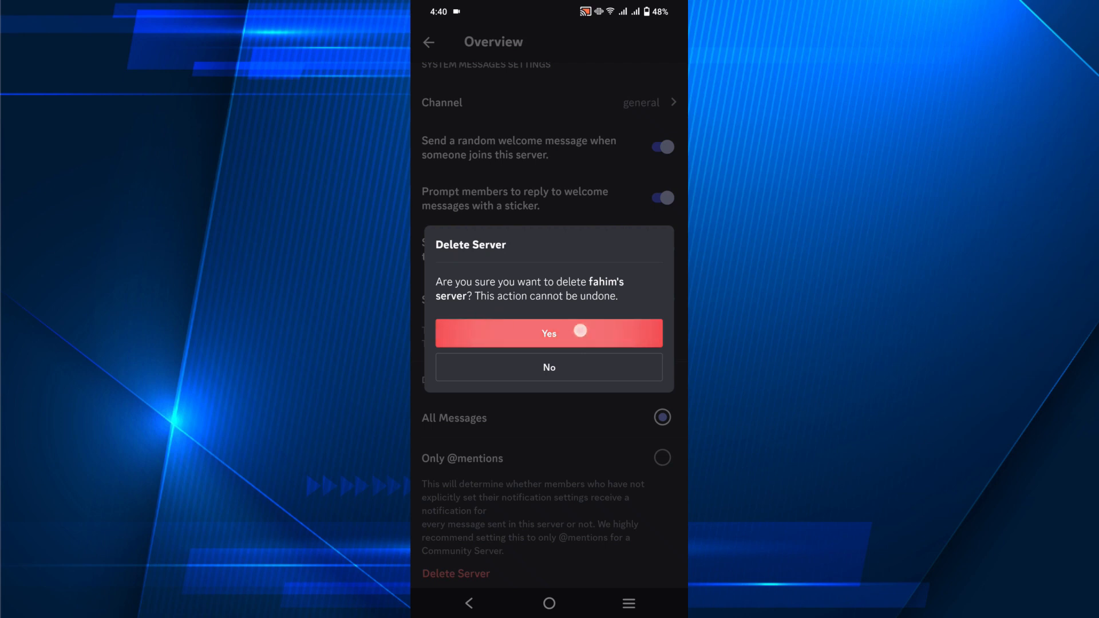
click(548, 333)
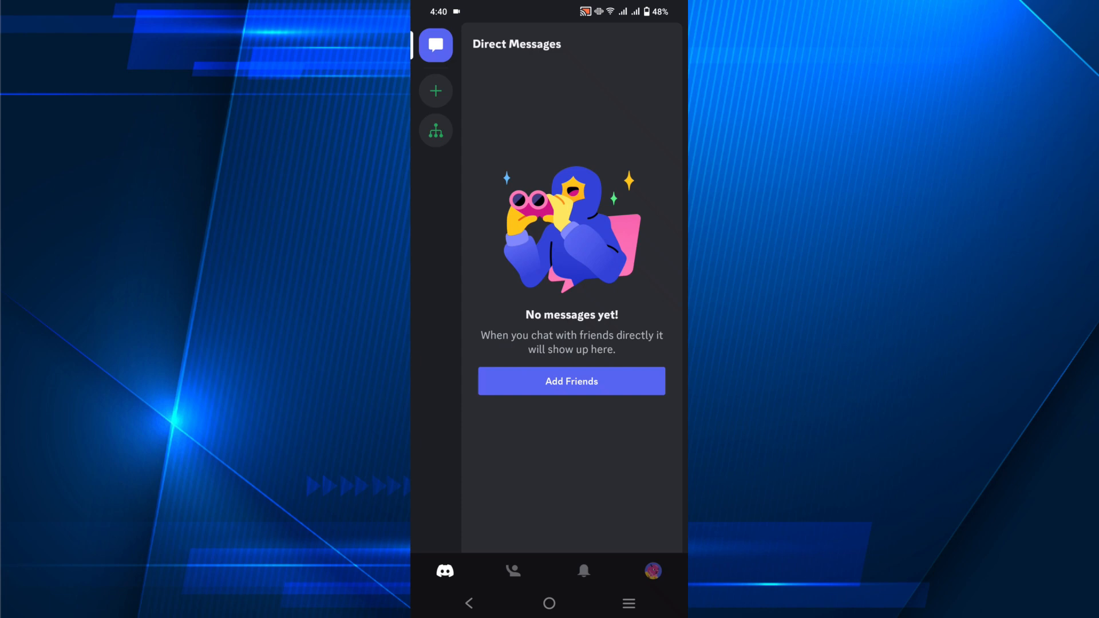
Return to Account settings and scroll to the Disable and Delete Account options
click(652, 570)
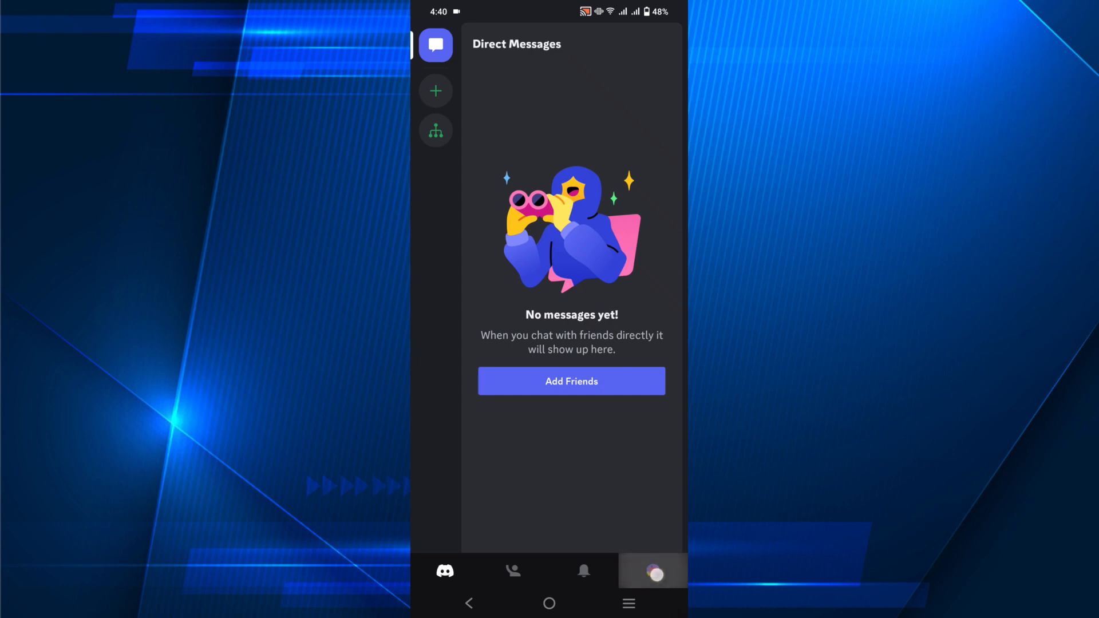
click(652, 570)
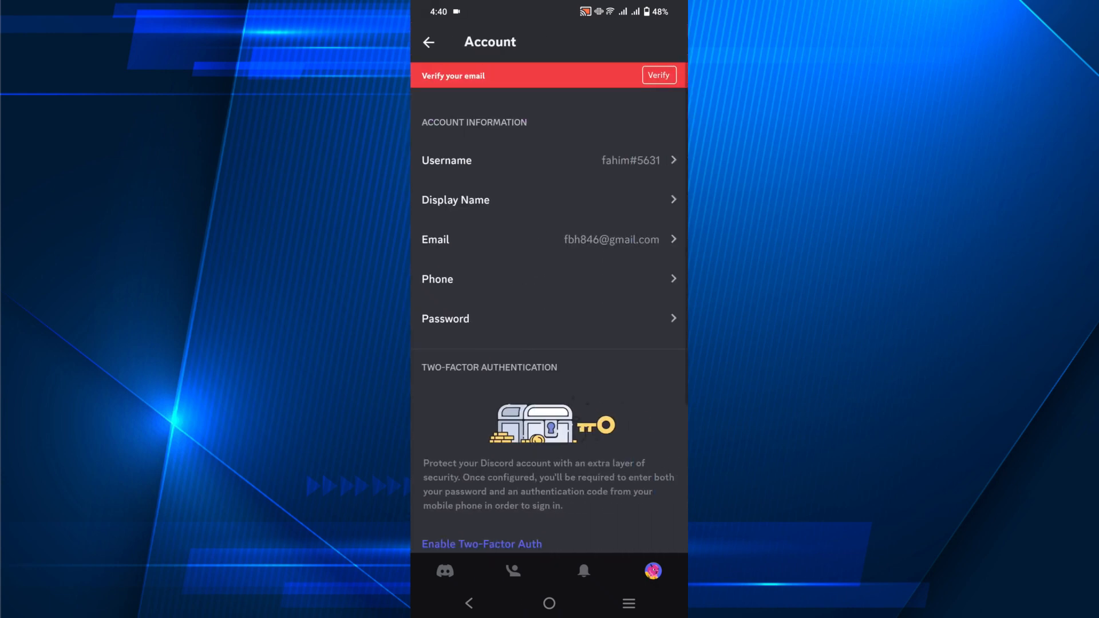
scroll(down, 3)
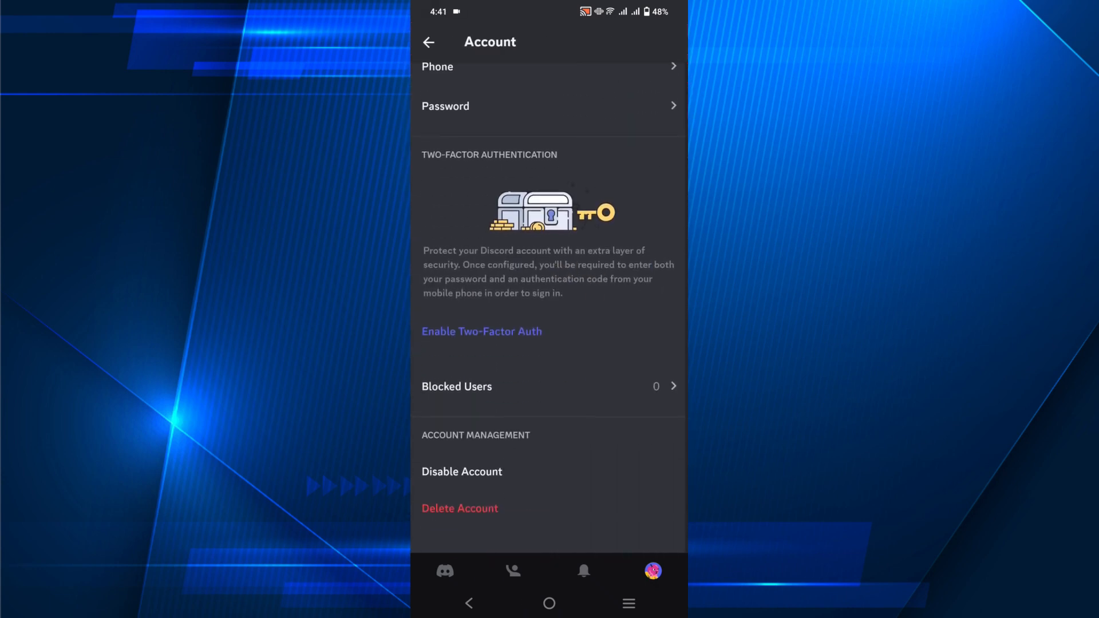